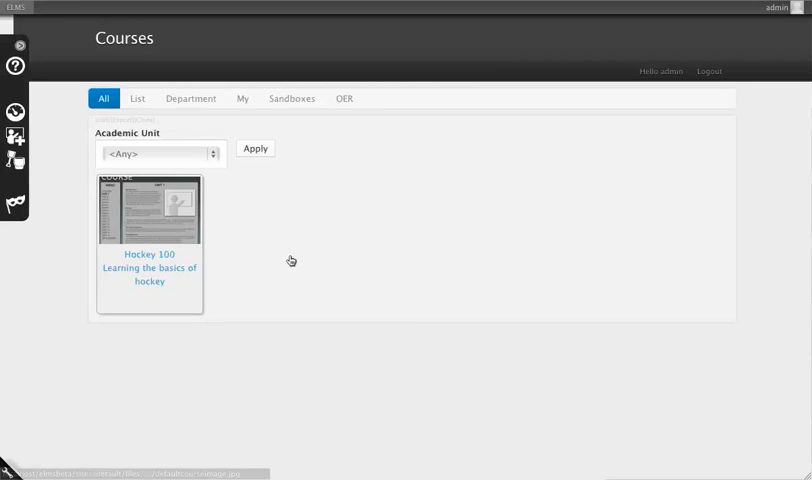
Open the Hockey 100 course and start adding a new version.
{"action": "left_click", "coordinate": [149, 207]}
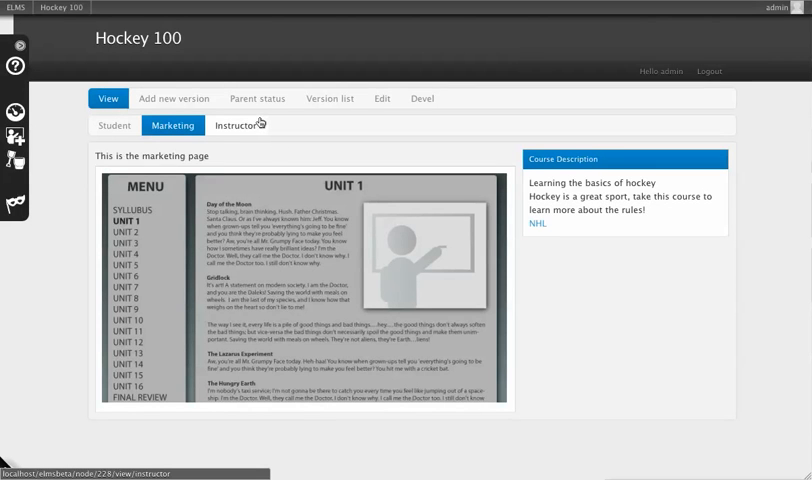
{"action": "left_click", "coordinate": [257, 98]}
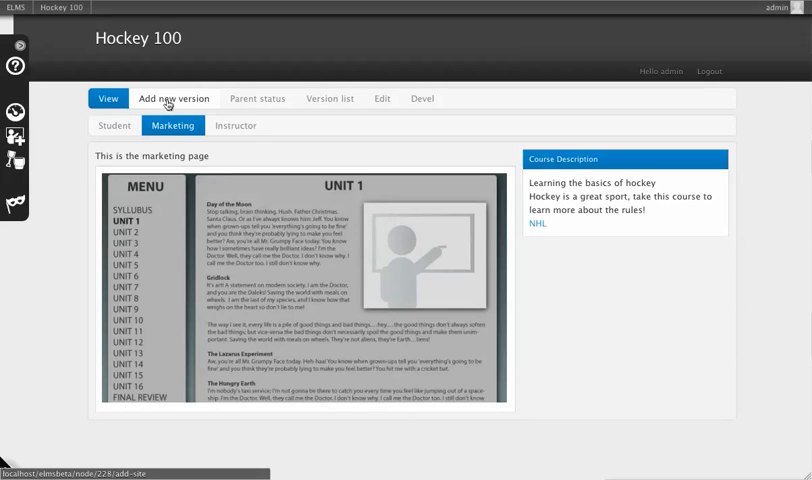
{"action": "left_click", "coordinate": [174, 98]}
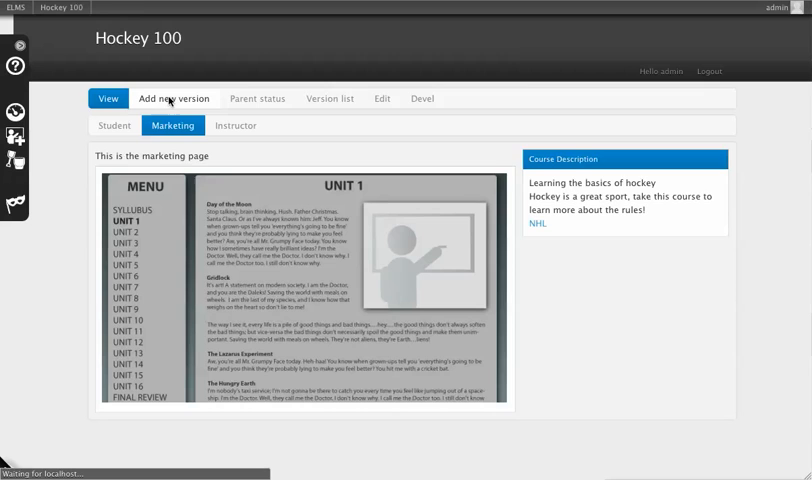
Name the new Hockey 100 version 'Initial creation' and expand Section Info.
{"action": "left_click", "coordinate": [174, 98]}
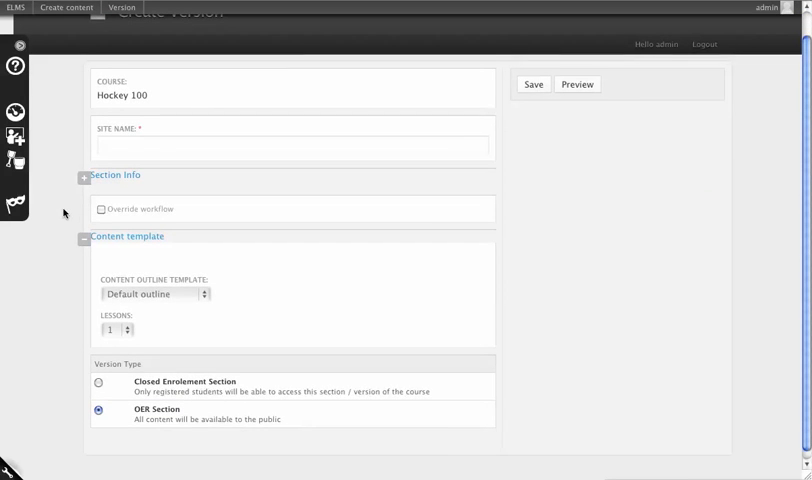
{"action": "left_click", "coordinate": [292, 154]}
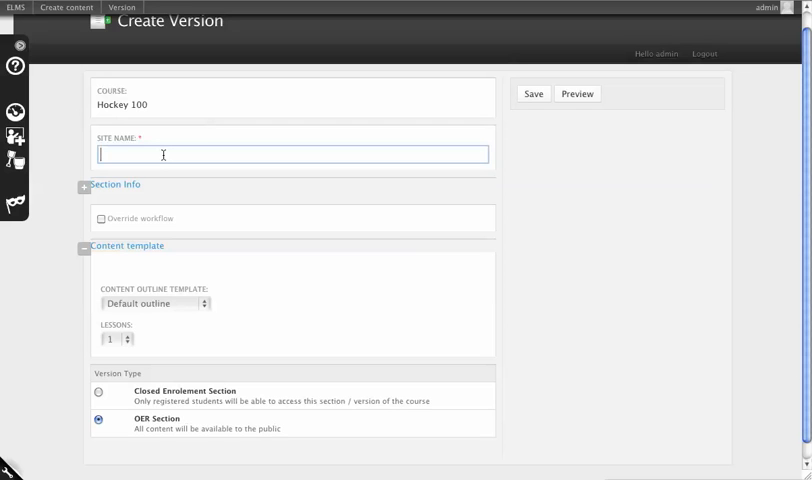
{"action": "type", "text": "My initial"}
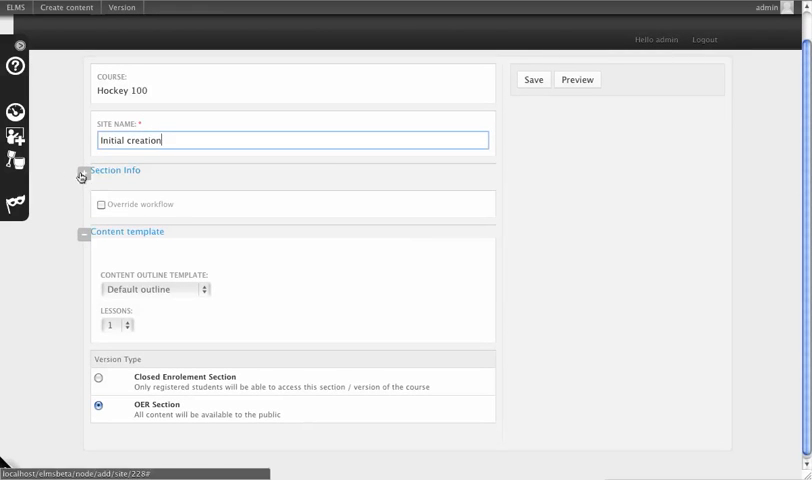
{"action": "left_click", "coordinate": [80, 176]}
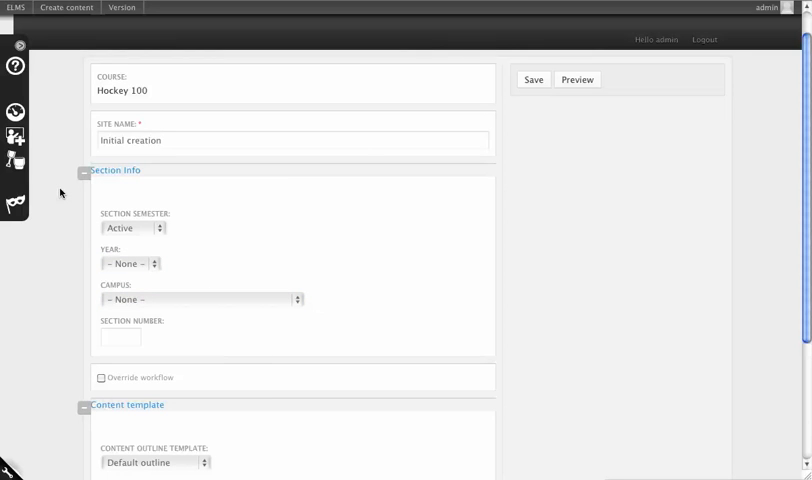
{"action": "mouse_move", "coordinate": [105, 170]}
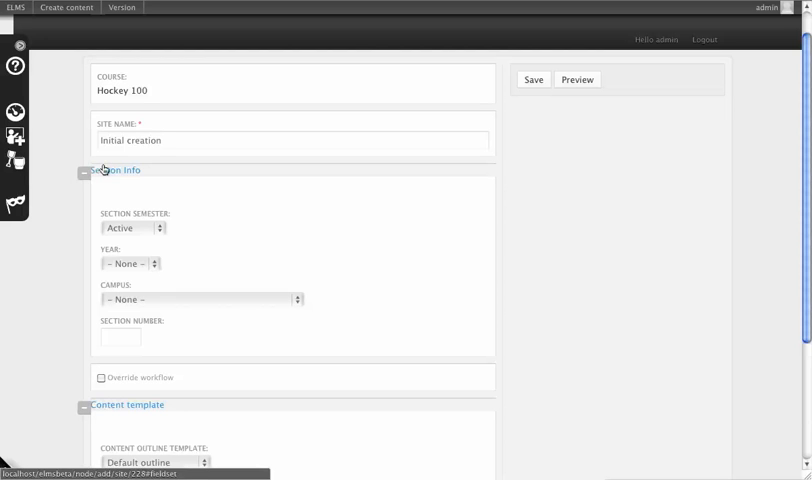
Collapse Section Info, choose the Unit / topical outline template with 3 lessons, keeping OER Section.
{"action": "left_click", "coordinate": [82, 169]}
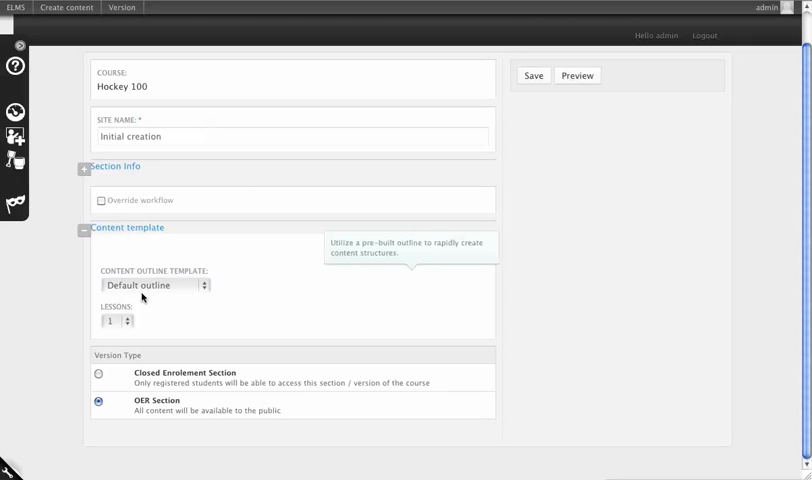
{"action": "left_click", "coordinate": [151, 285]}
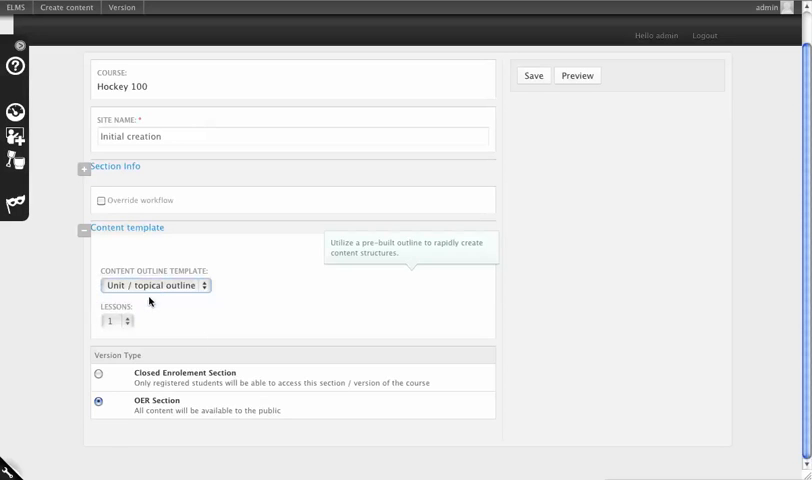
{"action": "left_click", "coordinate": [128, 317]}
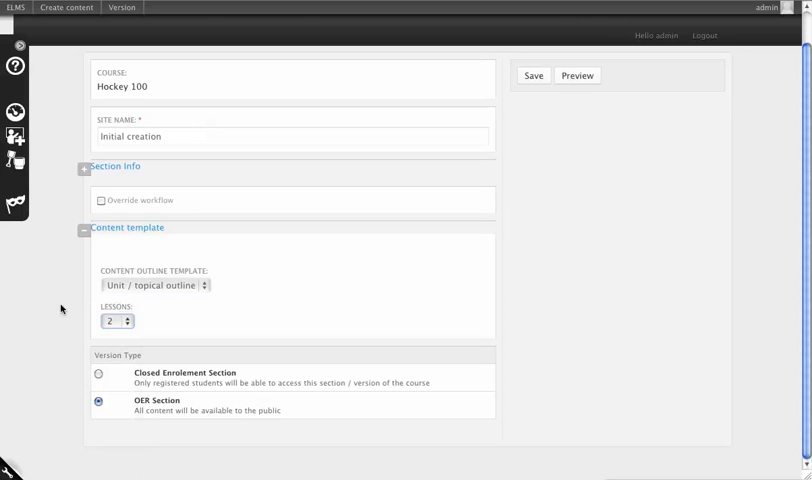
{"action": "mouse_move", "coordinate": [153, 285]}
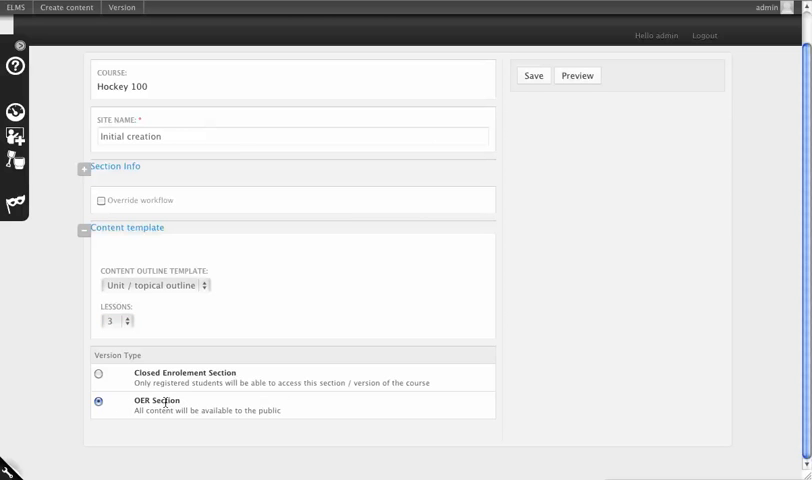
{"action": "mouse_move", "coordinate": [190, 385]}
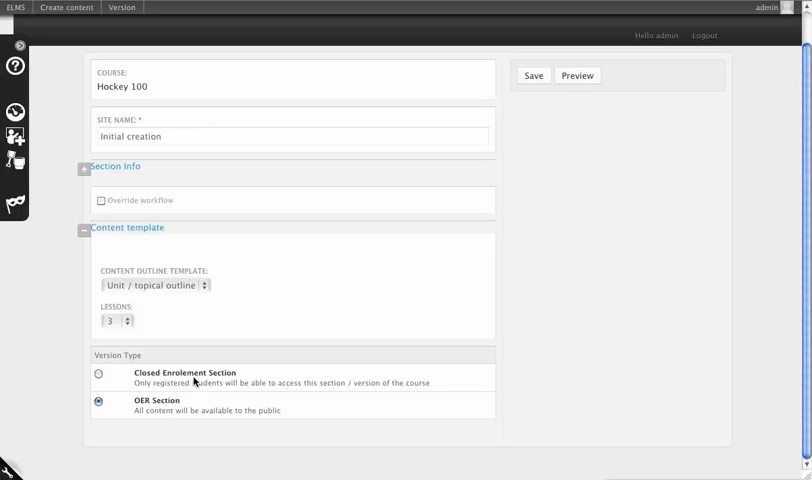
{"action": "mouse_move", "coordinate": [216, 383]}
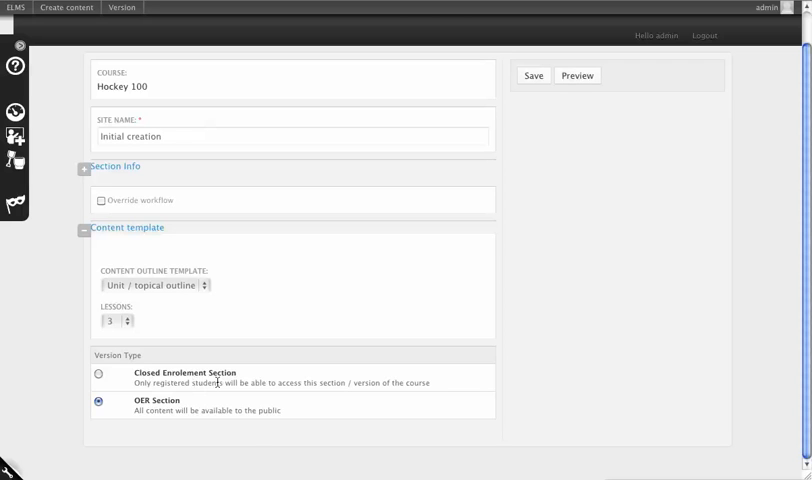
{"action": "left_click", "coordinate": [533, 75]}
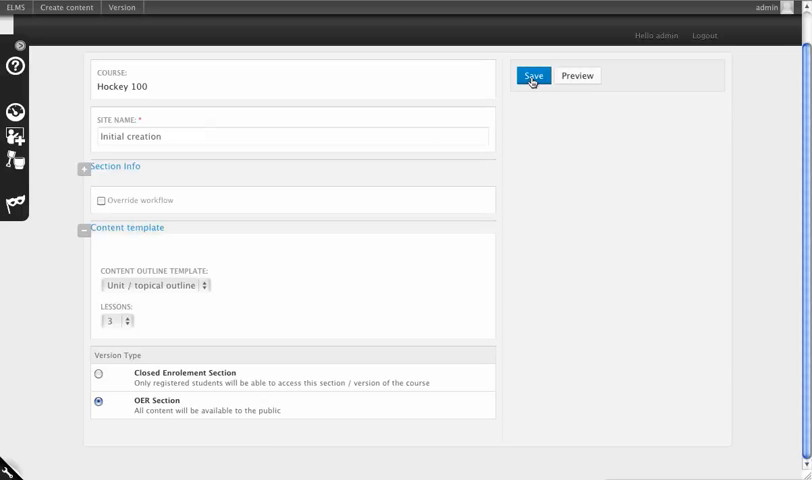
Save the form to create the 'Initial creation' version.
{"action": "left_click", "coordinate": [533, 75]}
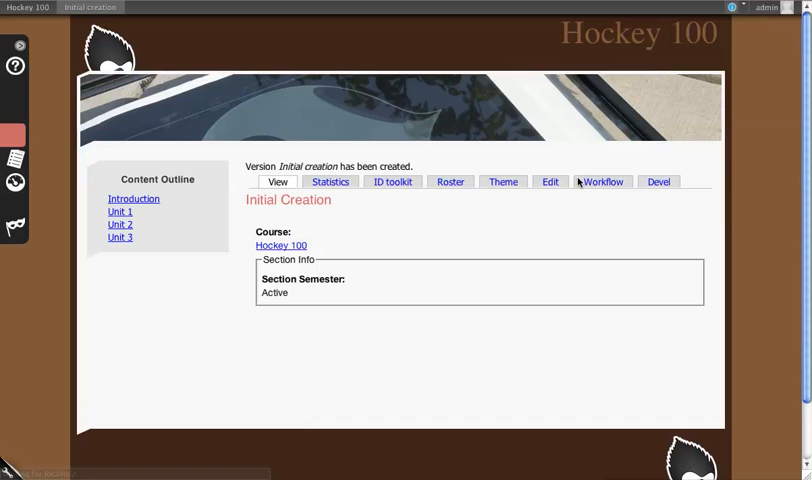
{"action": "mouse_move", "coordinate": [198, 121]}
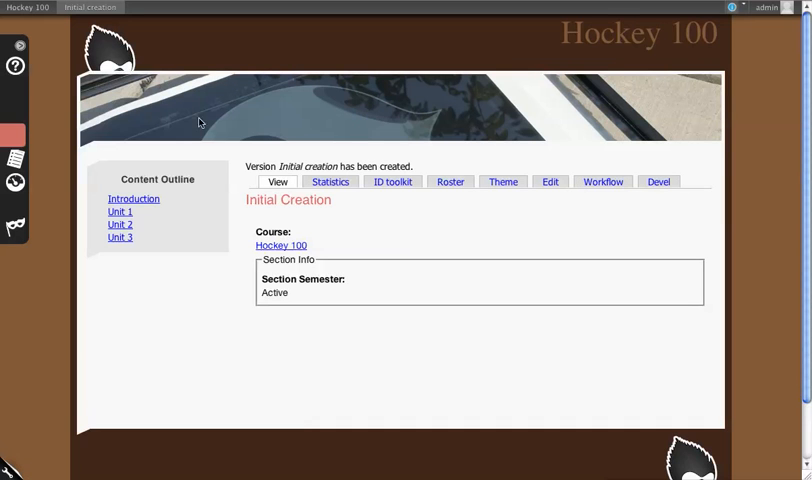
{"action": "mouse_move", "coordinate": [412, 299]}
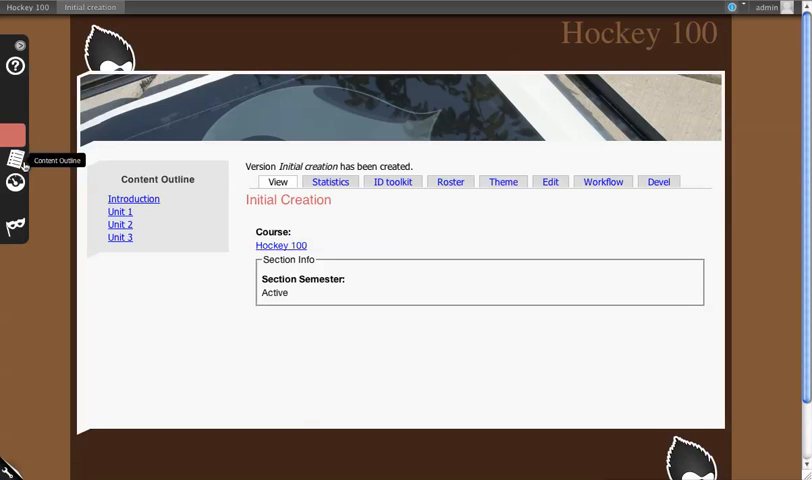
Expand the version tools menu and choose Content Outline.
{"action": "left_click", "coordinate": [18, 46]}
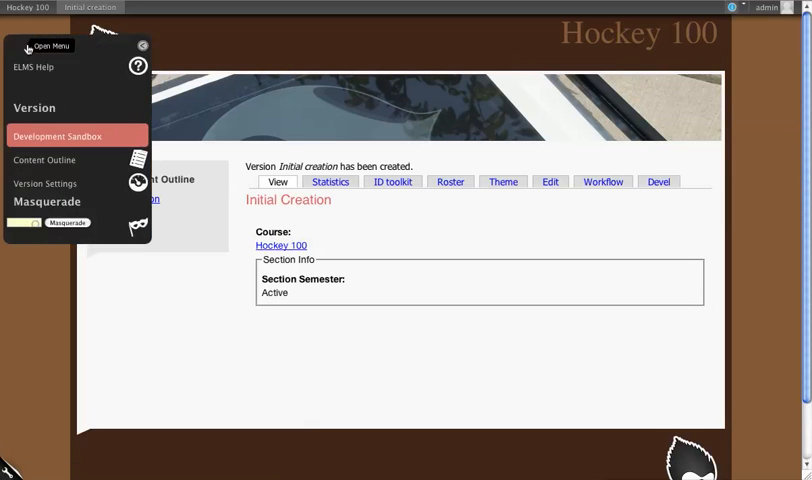
{"action": "mouse_move", "coordinate": [57, 135]}
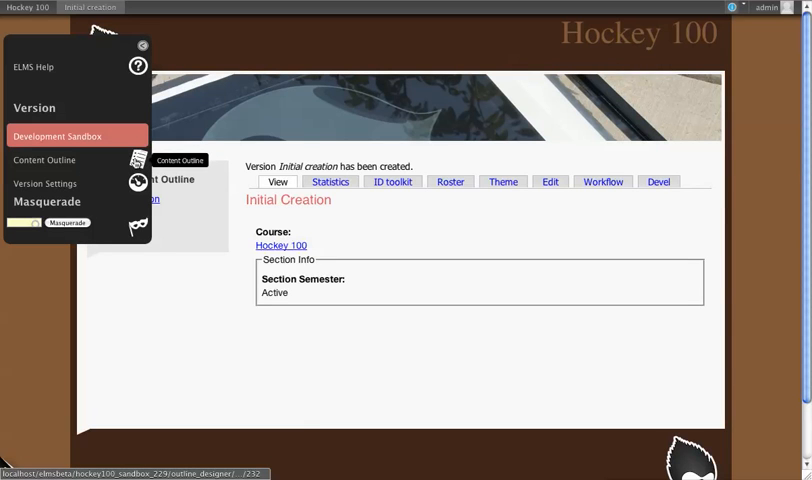
{"action": "left_click", "coordinate": [44, 159]}
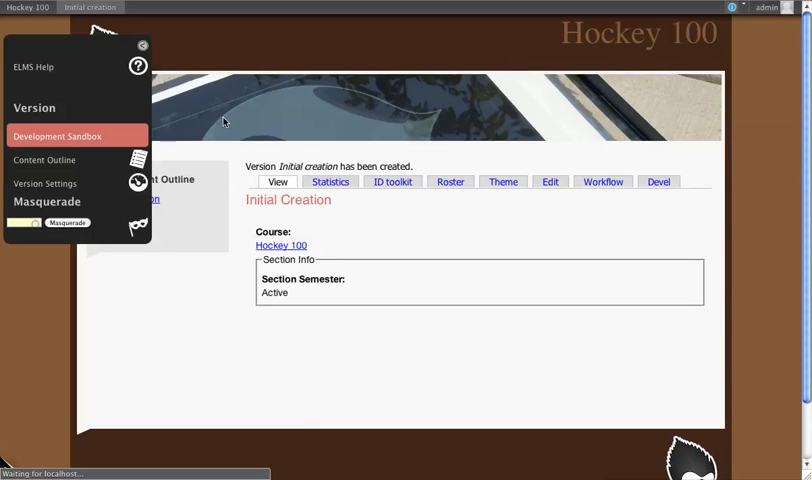
Open the outline editor showing Introduction and Units 1–3.
{"action": "left_click", "coordinate": [44, 160]}
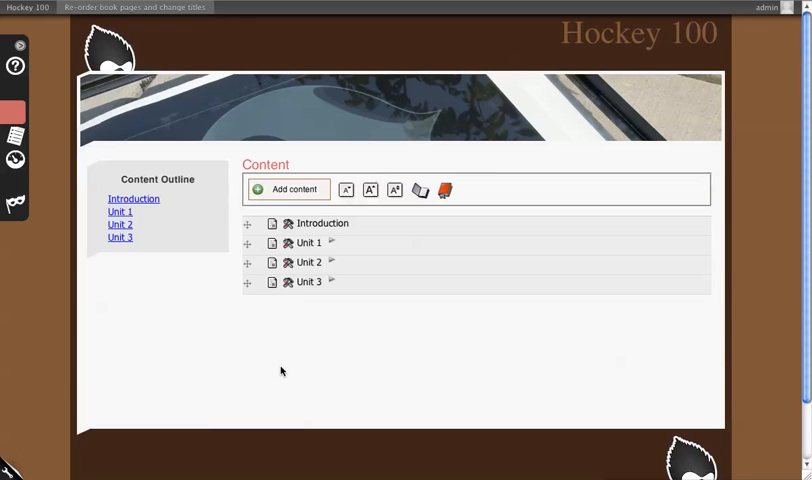
{"action": "mouse_move", "coordinate": [230, 322]}
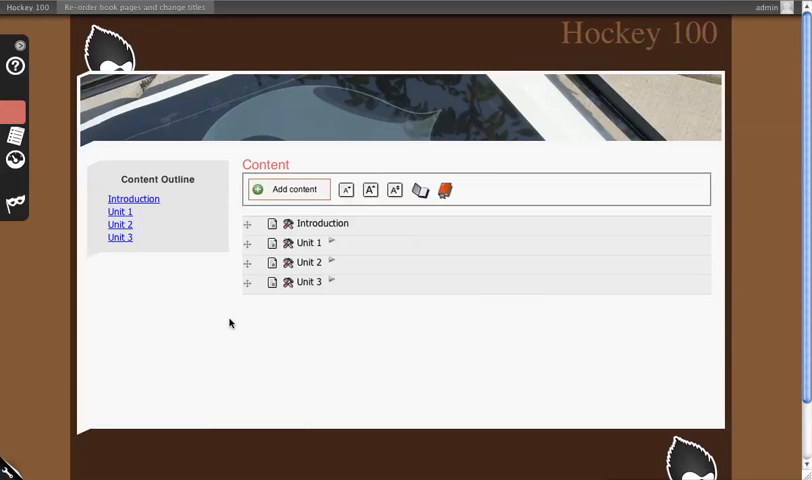
{"action": "mouse_move", "coordinate": [230, 140]}
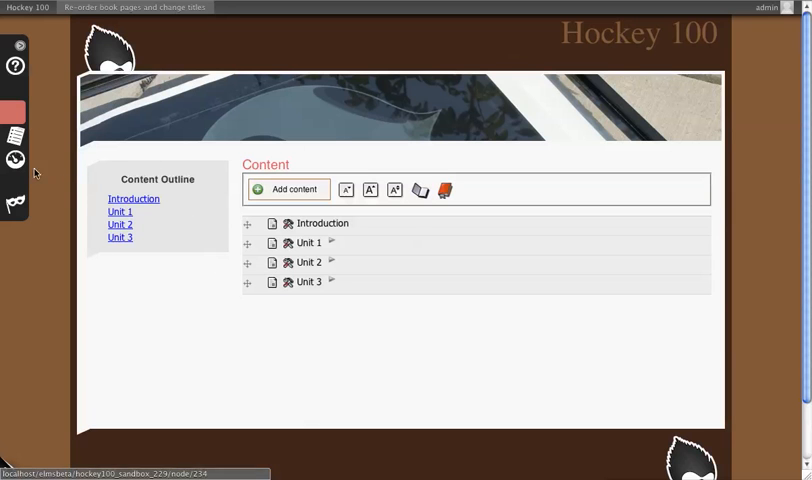
{"action": "mouse_move", "coordinate": [15, 160]}
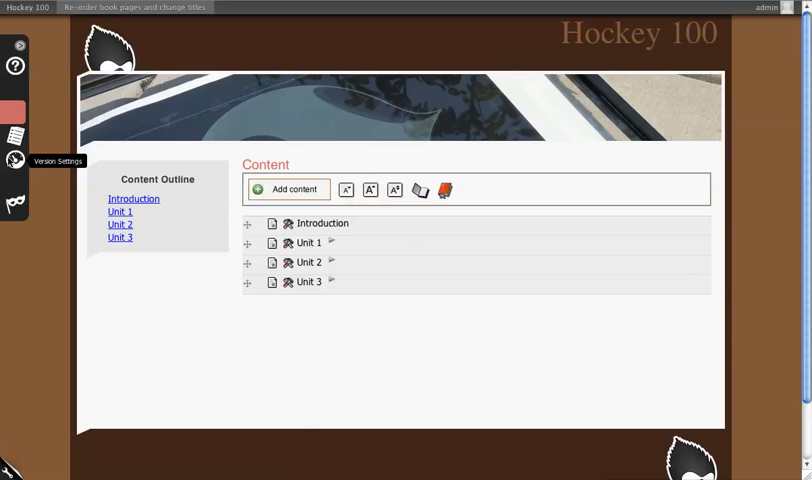
Open the version's Site Settings page from the left toolbar.
{"action": "left_click", "coordinate": [15, 160]}
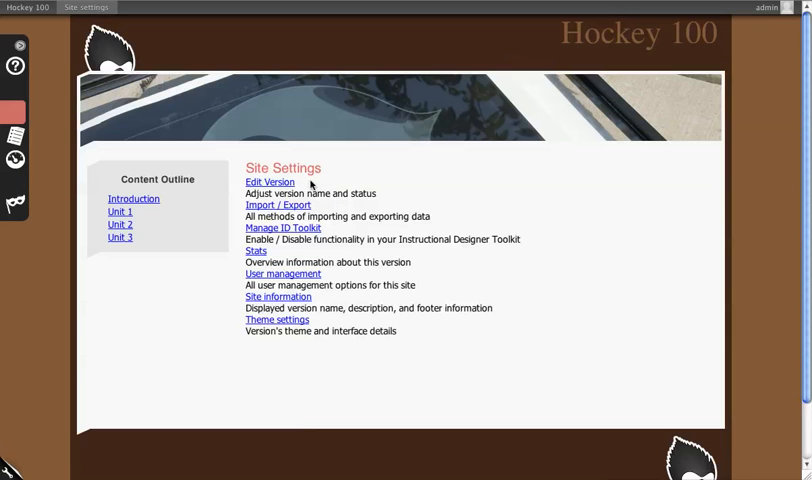
{"action": "mouse_move", "coordinate": [379, 208]}
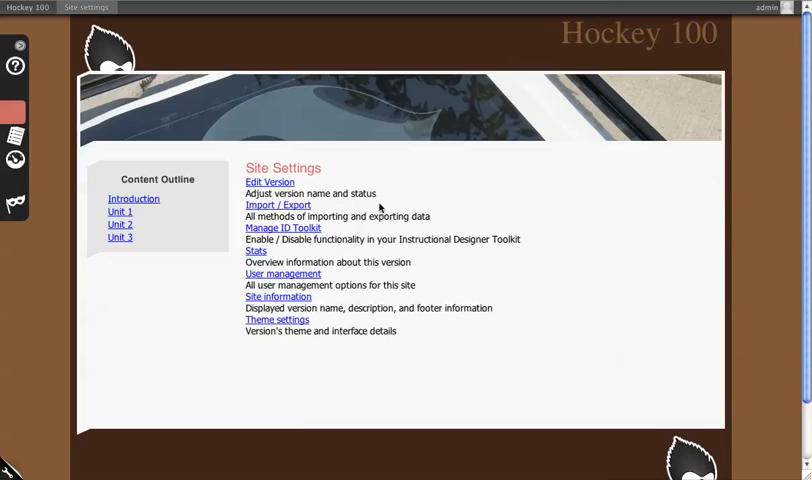
{"action": "mouse_move", "coordinate": [333, 237]}
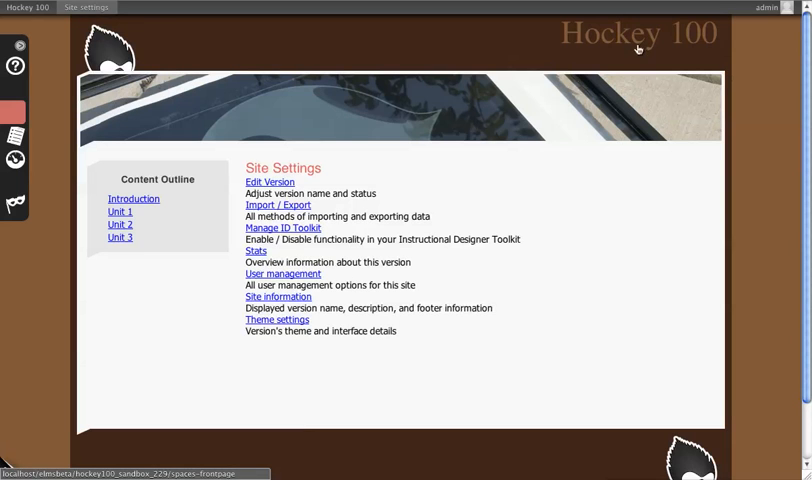
{"action": "mouse_move", "coordinate": [318, 330]}
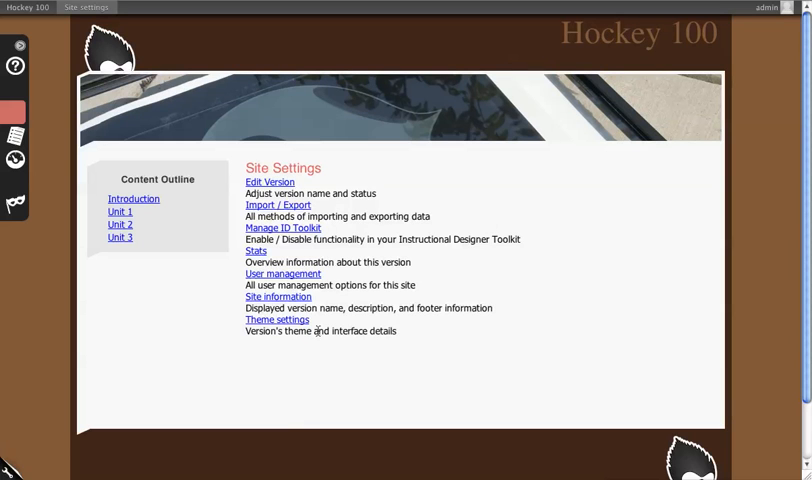